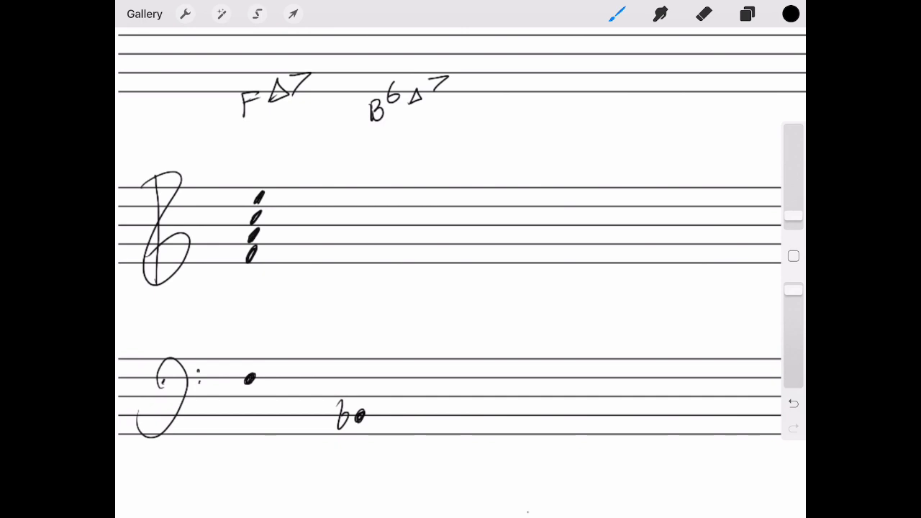
# Step: Handwrite the F major 7 spelling, F A C E, beneath the bass staff
pyautogui.moveTo(344, 500); pyautogui.dragTo(353, 489)
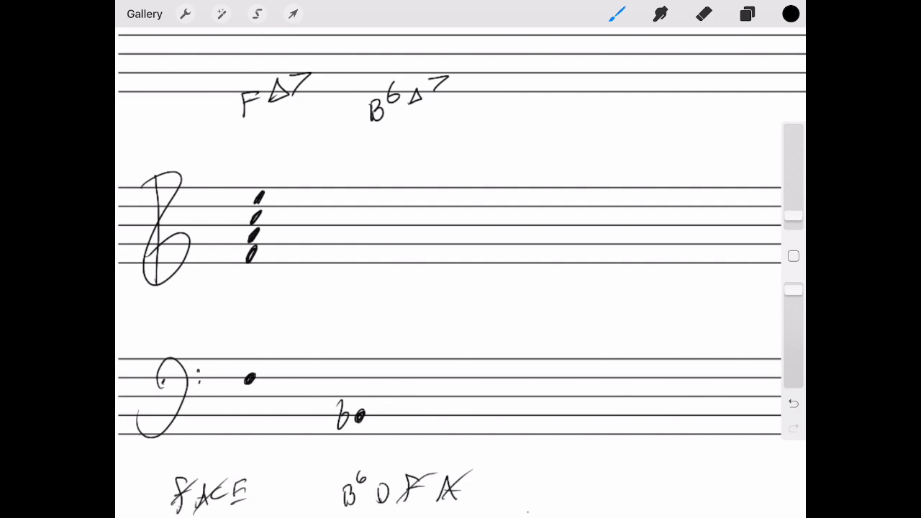
# Step: Draw hold lines from the first chord and add a Bb major 7 notehead in the treble
pyautogui.moveTo(288, 241); pyautogui.dragTo(385, 248)
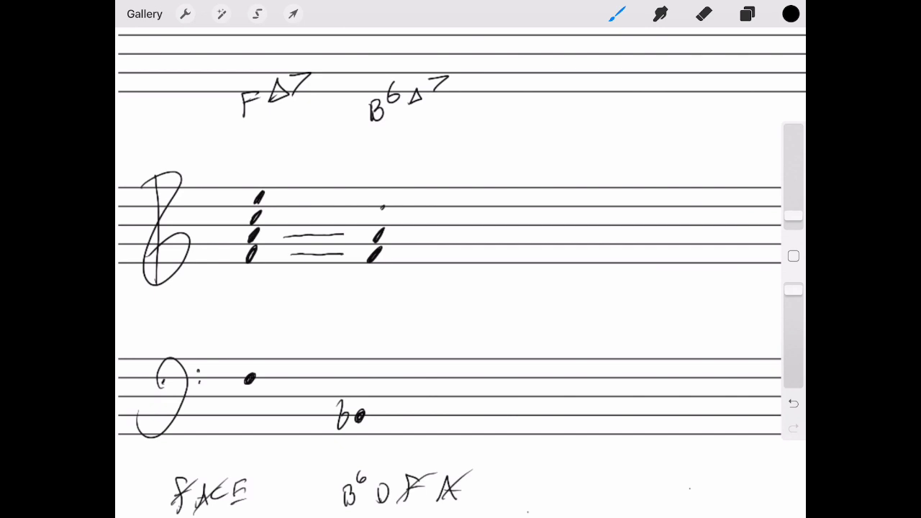
pyautogui.click(382, 207)
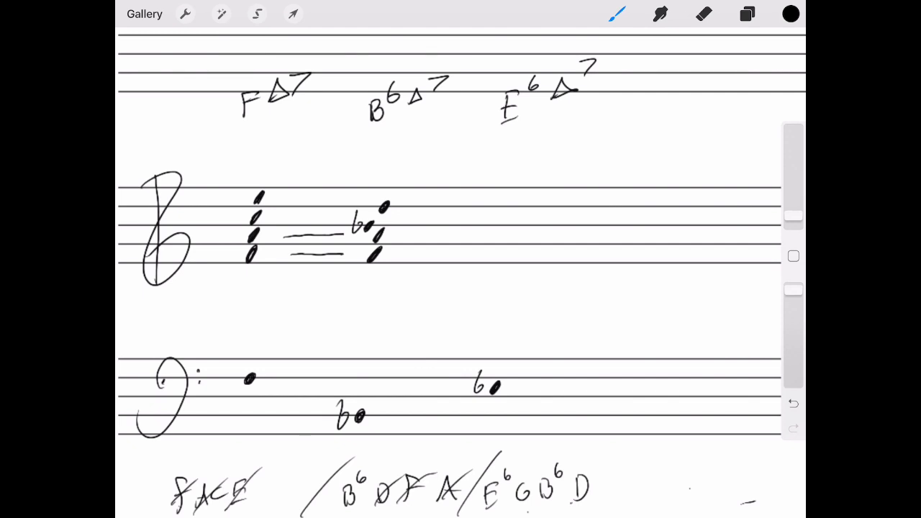
# Step: Strike out Bb and D, then draw the Eb major 7 noteheads and hold lines
pyautogui.moveTo(579, 471); pyautogui.dragTo(597, 500)
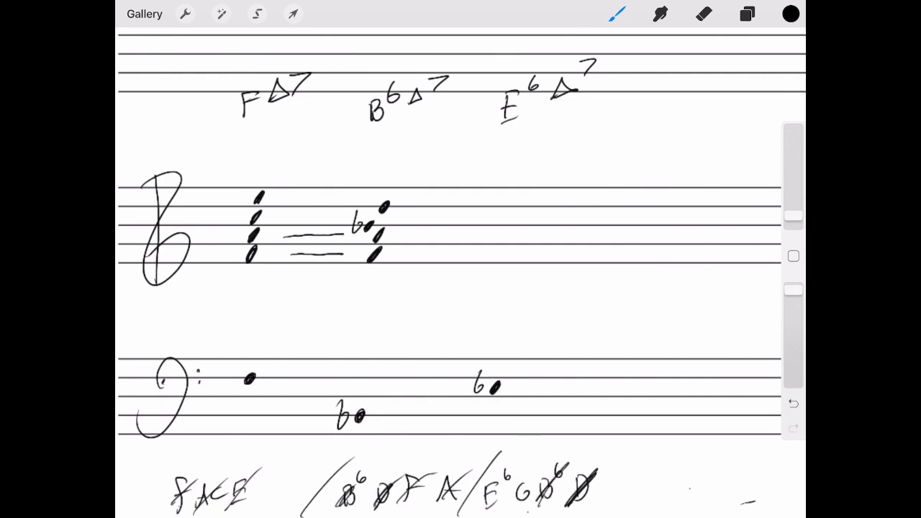
pyautogui.click(518, 207)
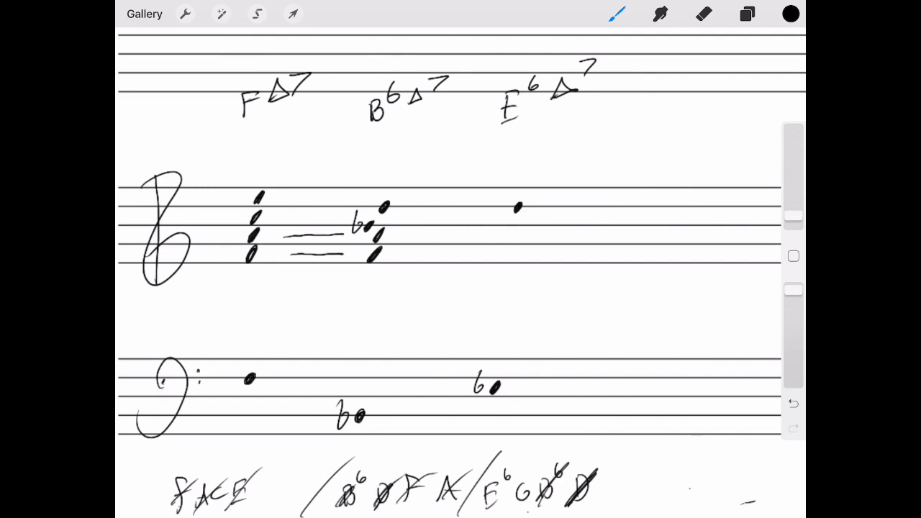
pyautogui.moveTo(504, 227); pyautogui.dragTo(514, 216)
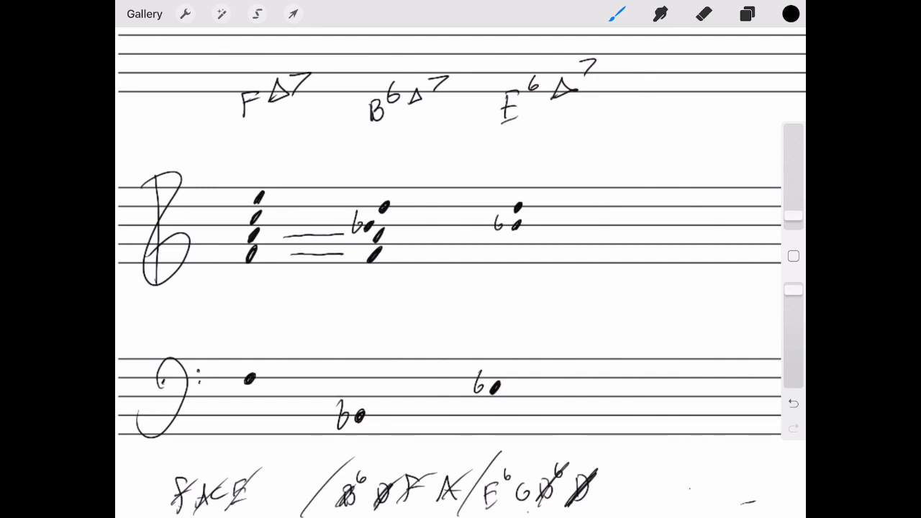
pyautogui.moveTo(425, 206); pyautogui.dragTo(485, 204)
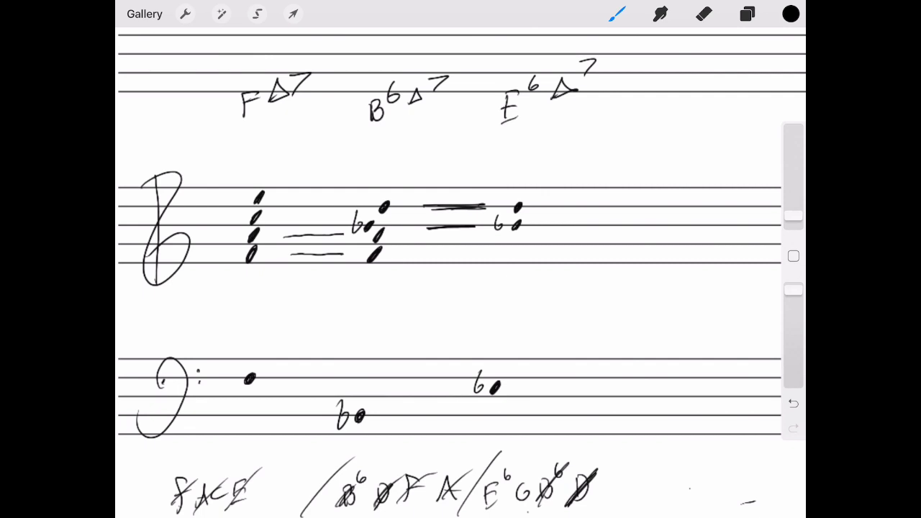
pyautogui.click(517, 244)
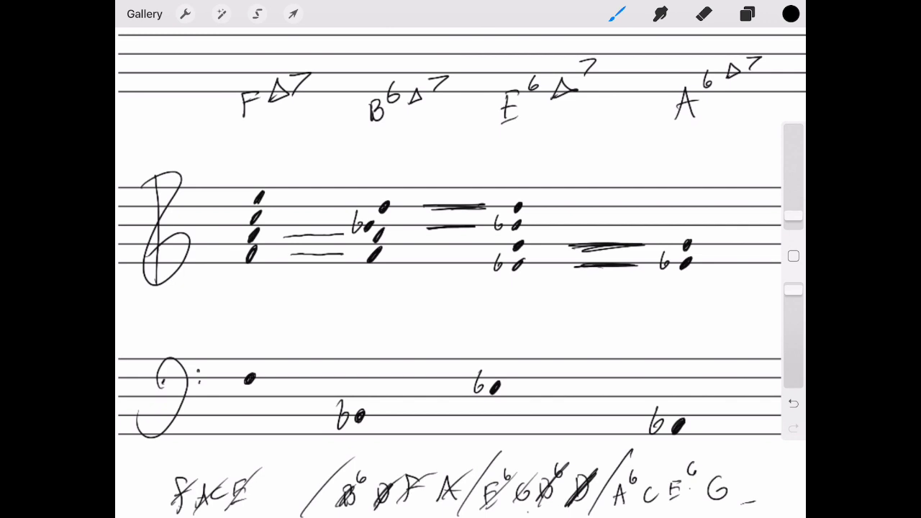
# Step: Place the Ab major 7 chord's top treble note and add its flat
pyautogui.click(690, 215)
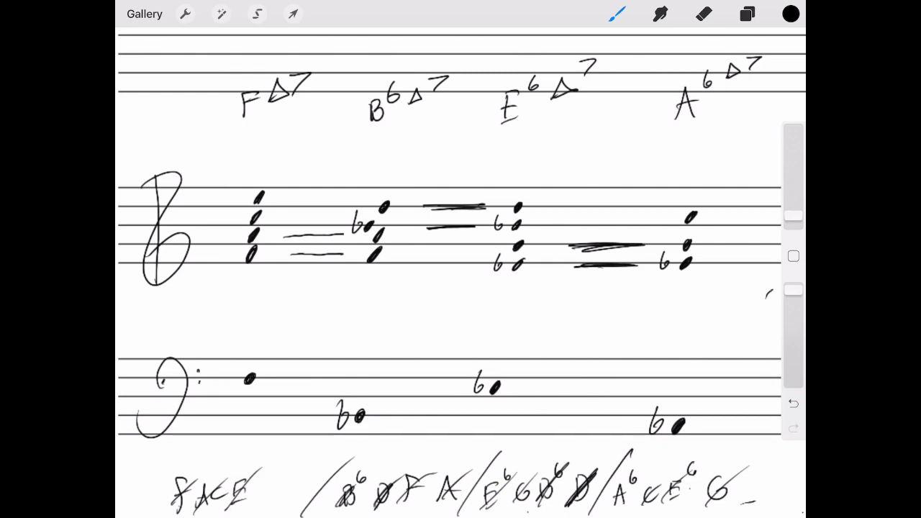
pyautogui.moveTo(655, 230); pyautogui.dragTo(672, 241)
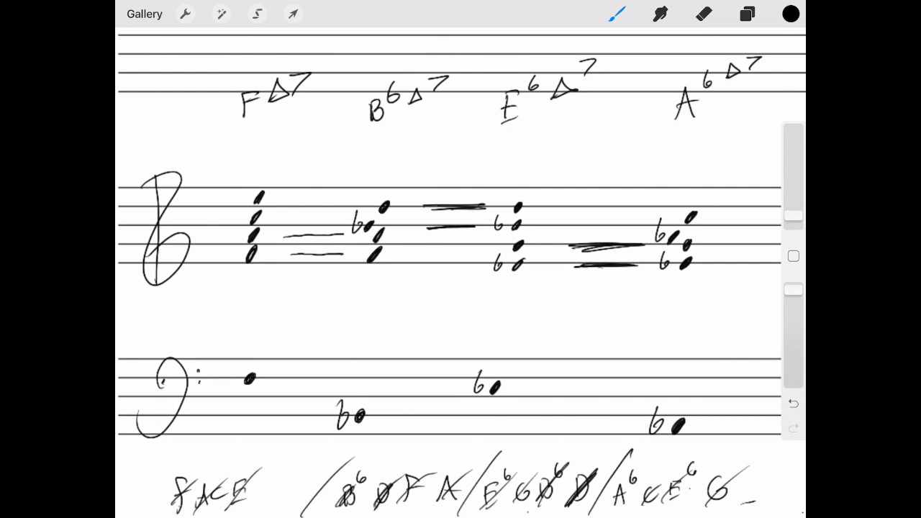
# Step: Label the F major 7 'Root' and the Bb major 7 '2nd'
pyautogui.write('Root 2')
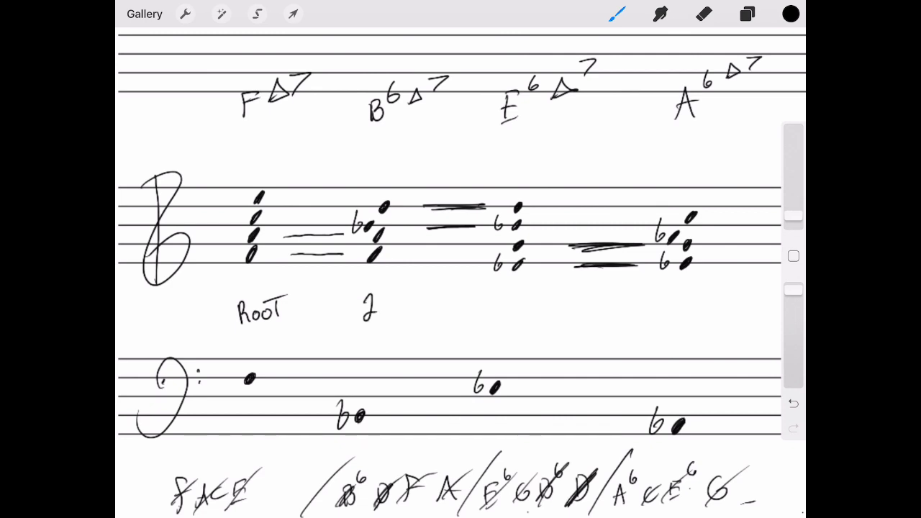
pyautogui.write('nd')
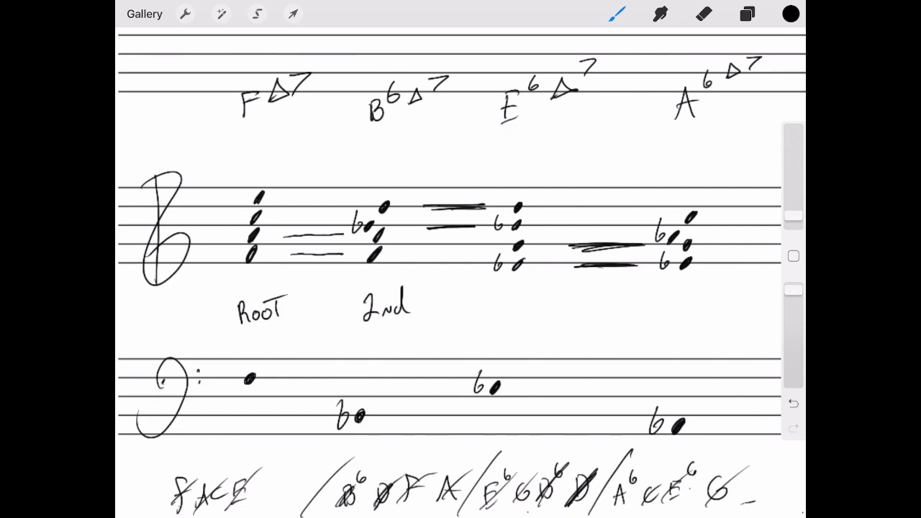